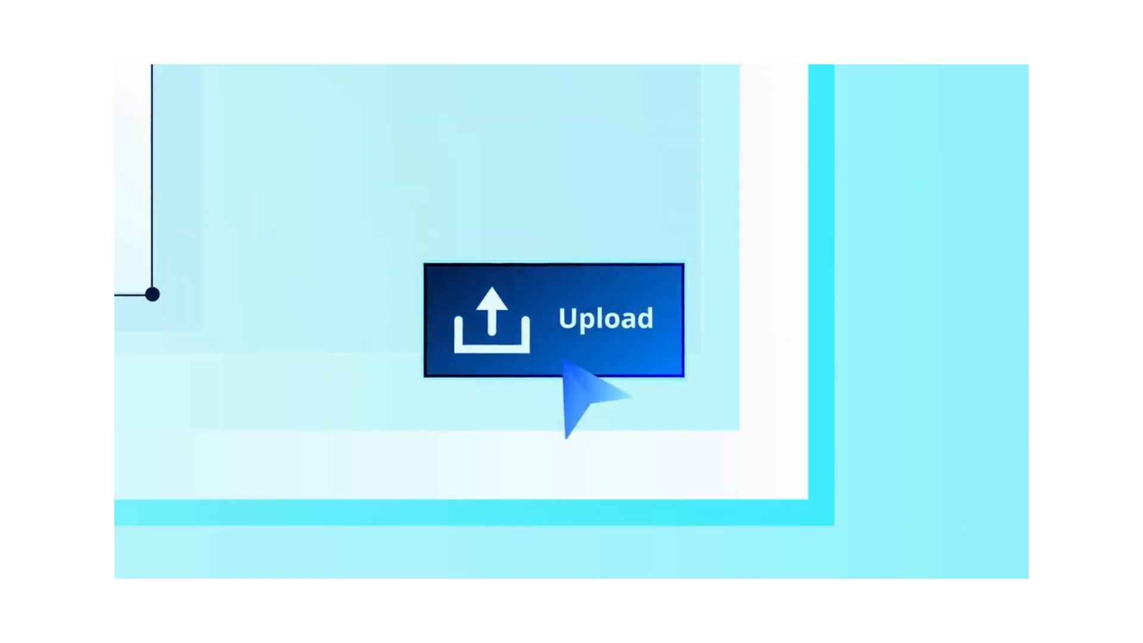
Step: Trigger the upload so the animation advances to the network scene with document blocks
left_click(576, 320)
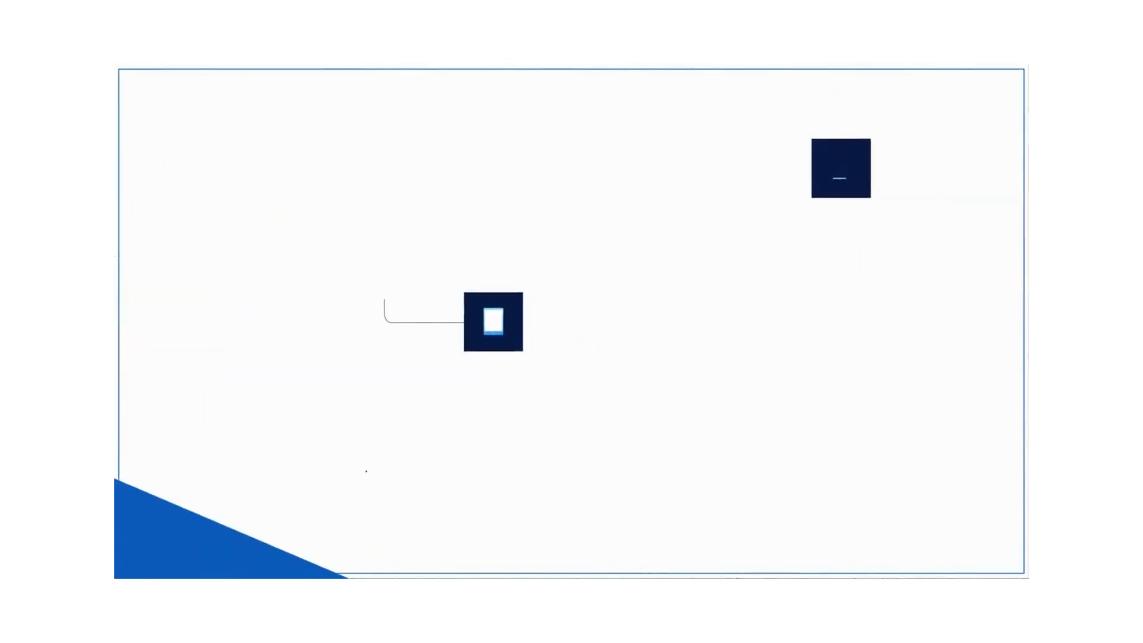